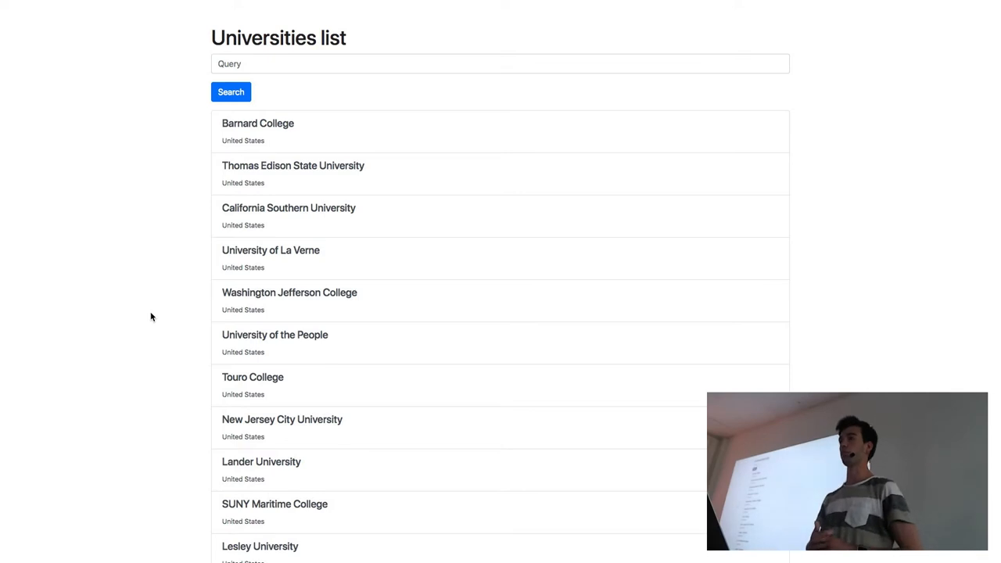
Search the universities list for 'eth' and open the ETH Zurich result's details page.
left_click(264, 62)
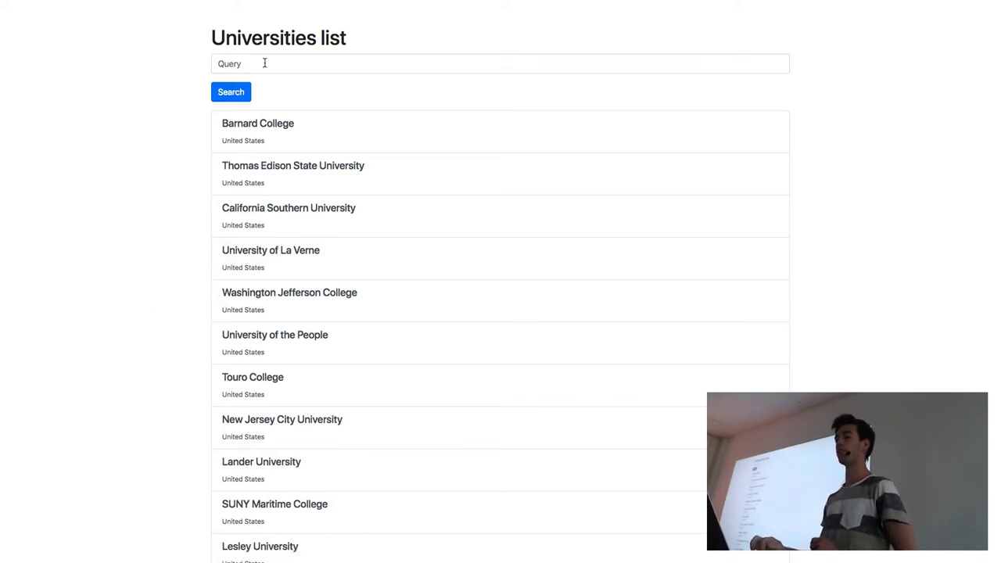
type("eth")
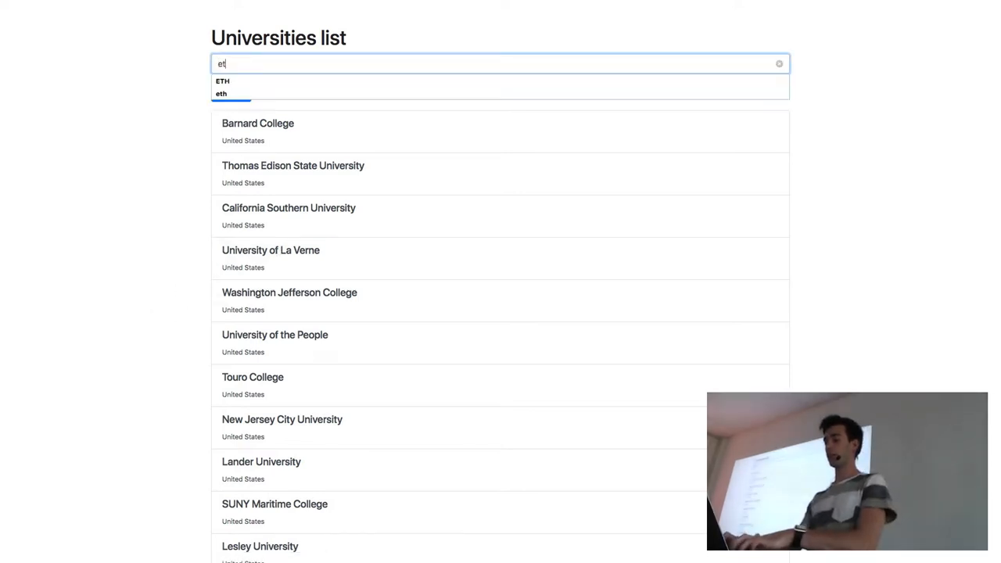
left_click(231, 91)
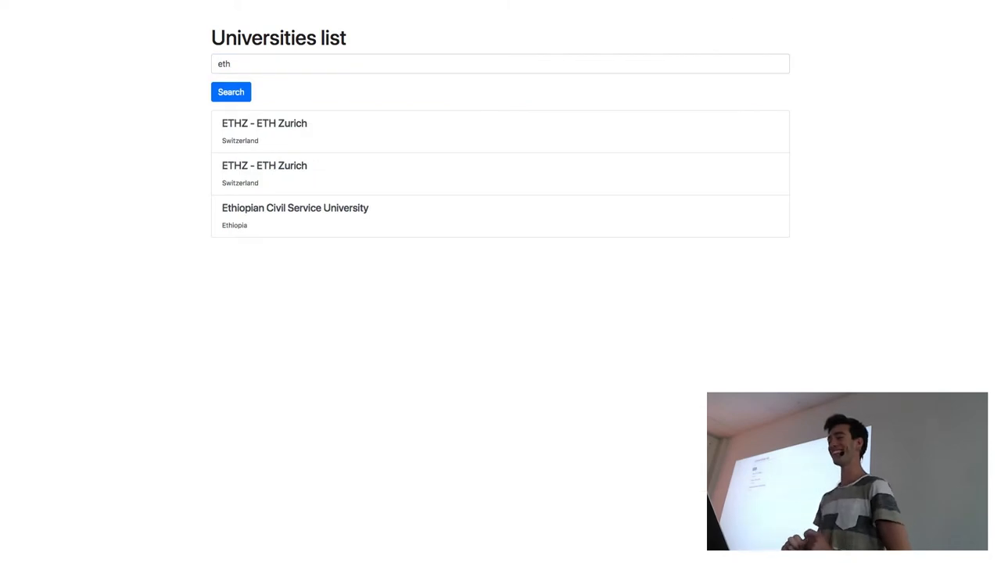
mouse_move(265, 173)
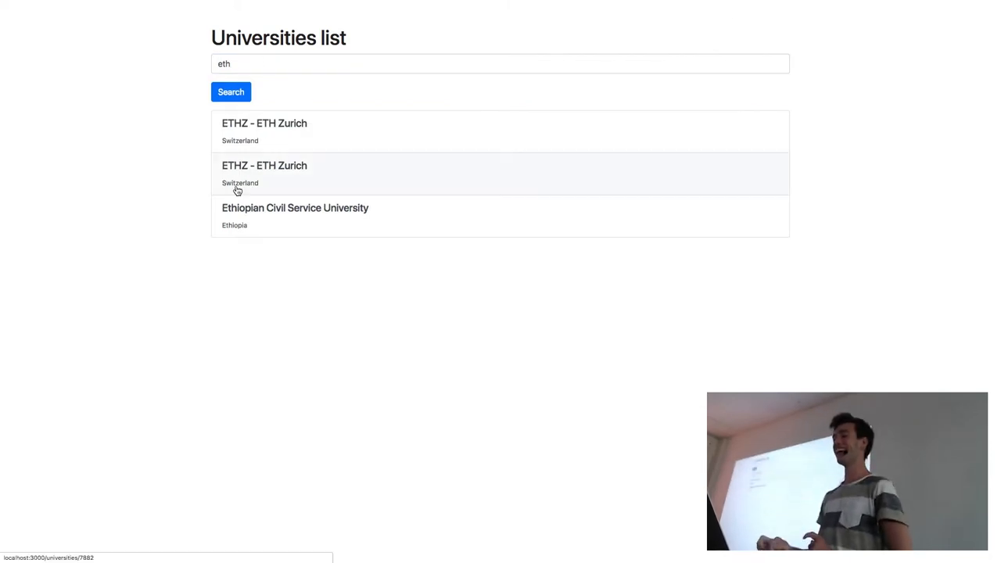
left_click(265, 174)
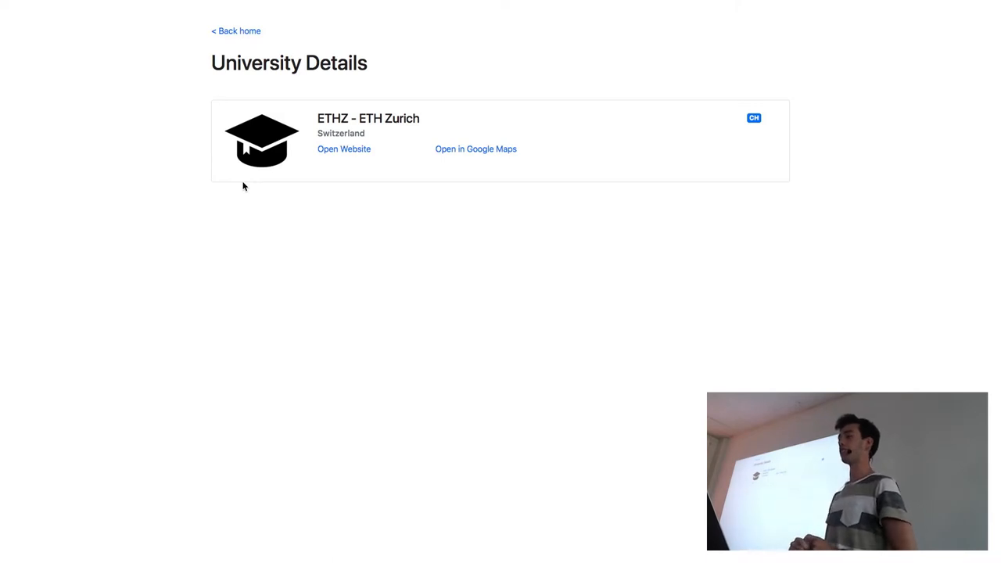
mouse_move(269, 183)
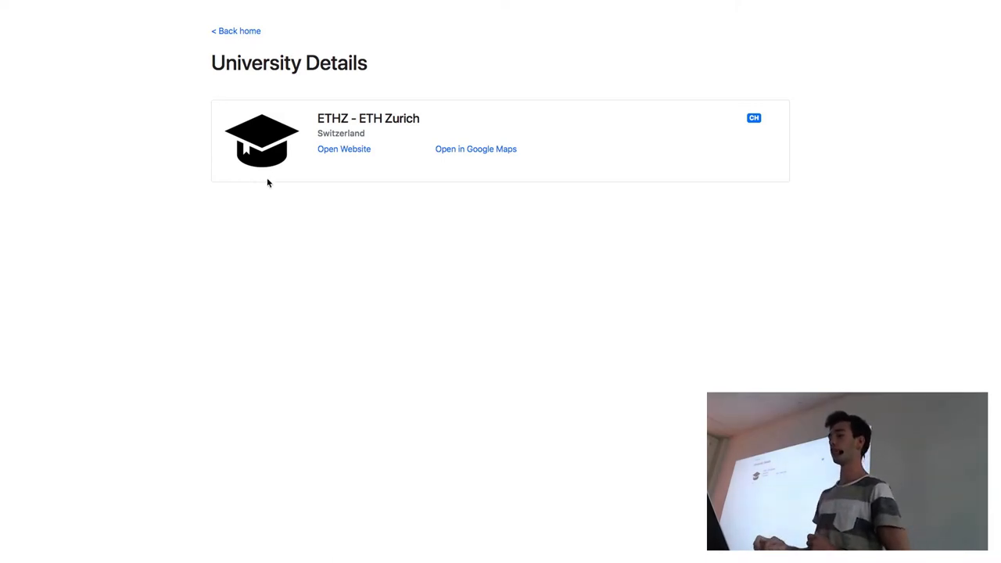
mouse_move(444, 194)
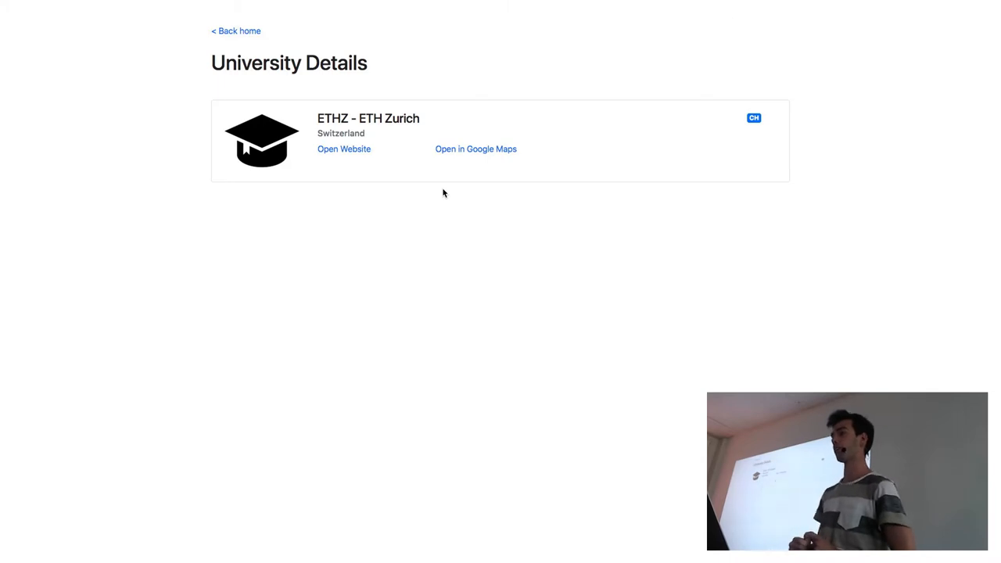
mouse_move(609, 158)
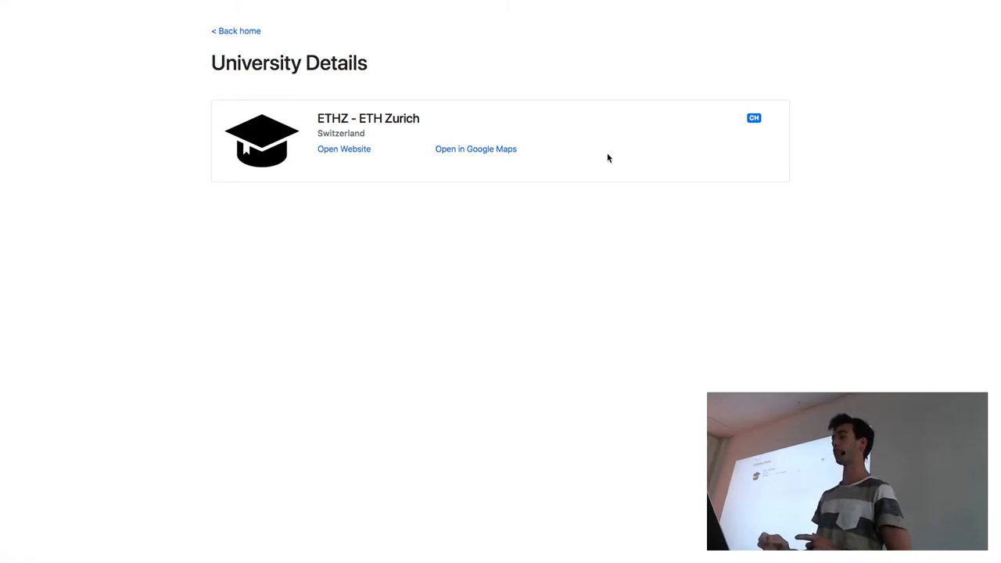
mouse_move(573, 238)
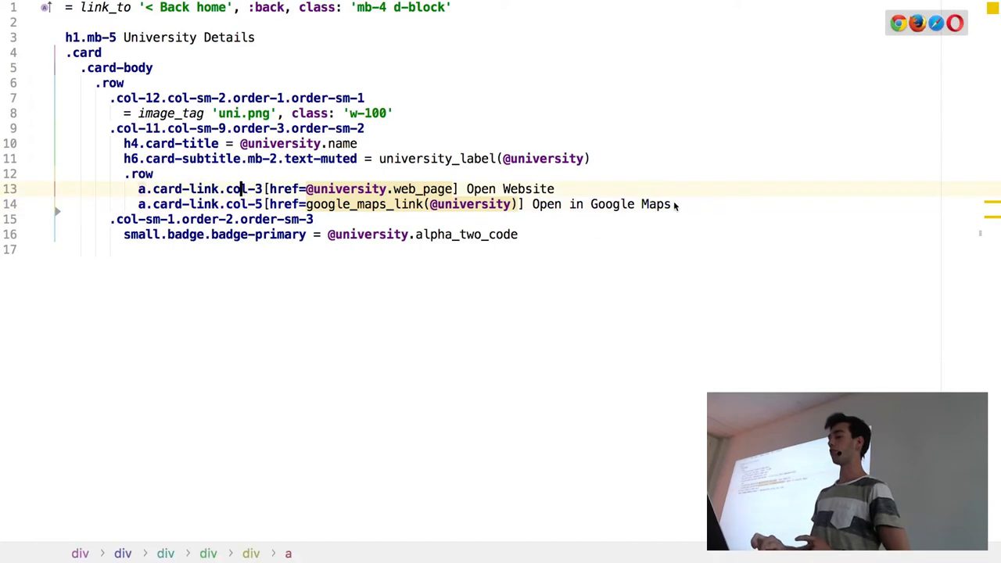
Add a new a.card-link.col-3 line reading 'Open Ranking' below the Google Maps link.
key("enter")
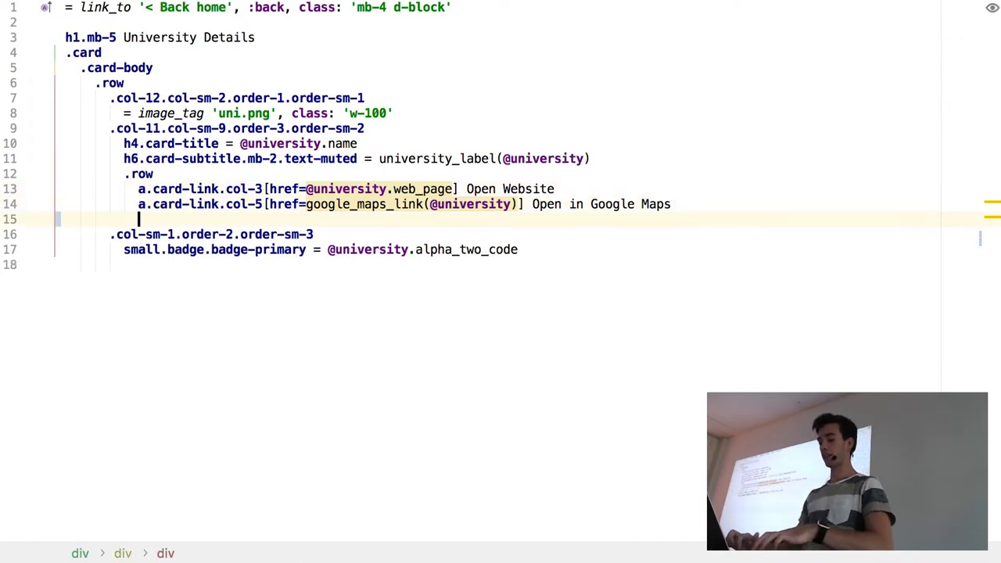
type("a.card-link.col-3[href='#'] Open Ranking")
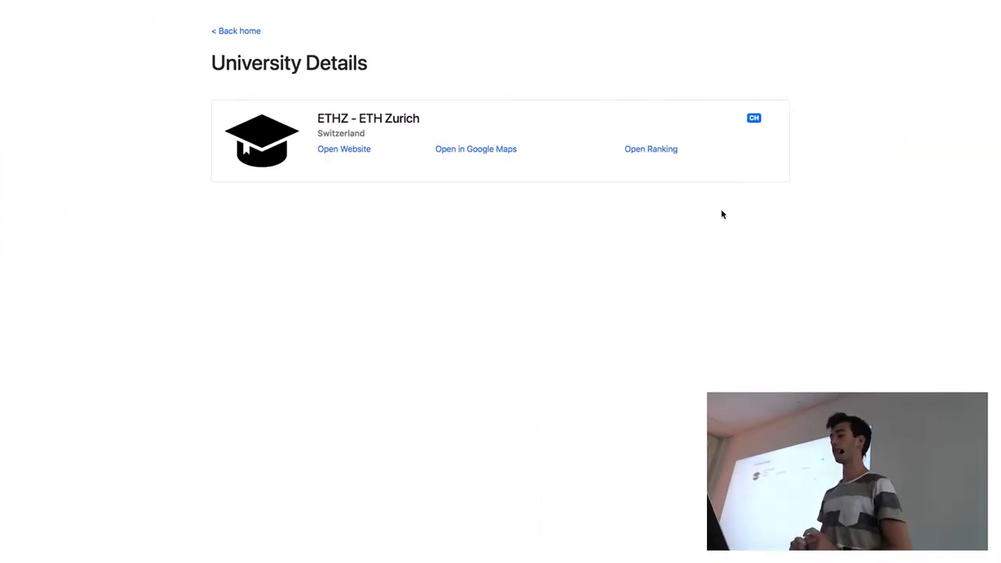
mouse_move(713, 211)
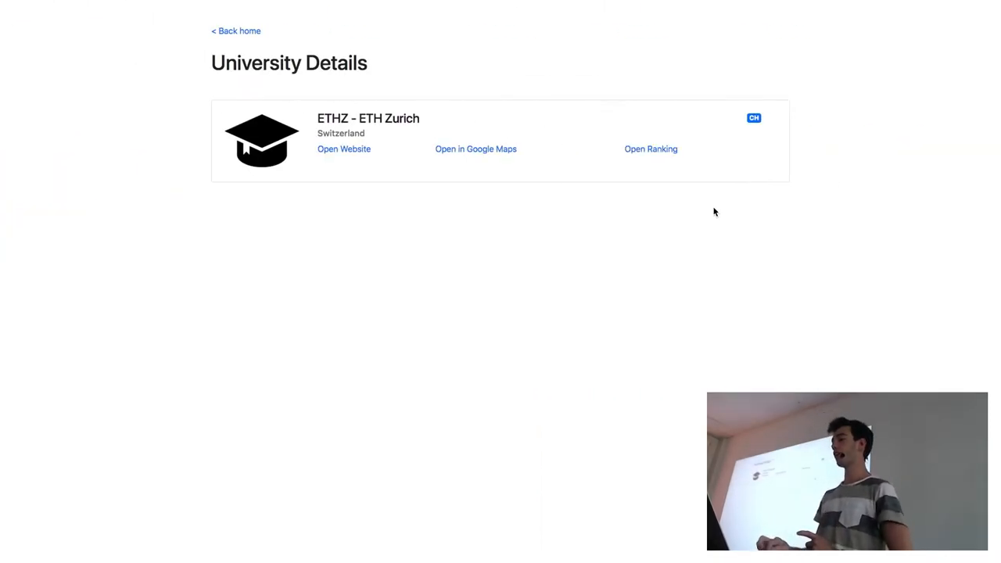
mouse_move(544, 290)
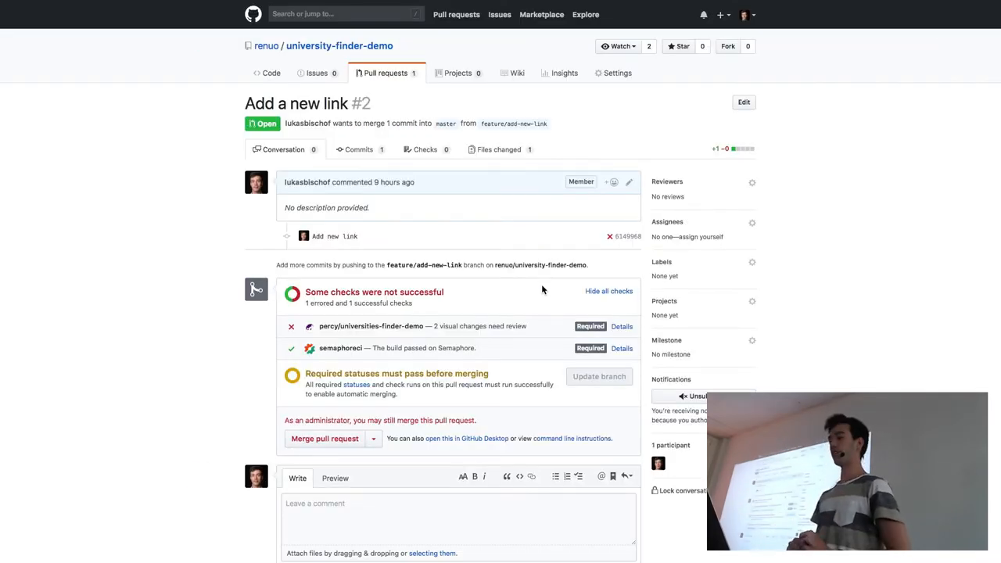
mouse_move(179, 333)
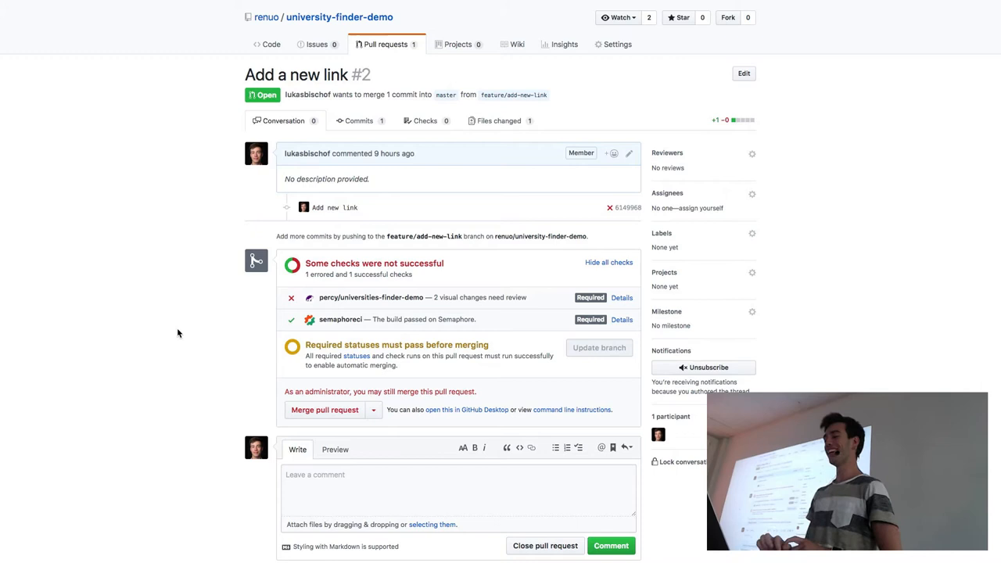
mouse_move(200, 322)
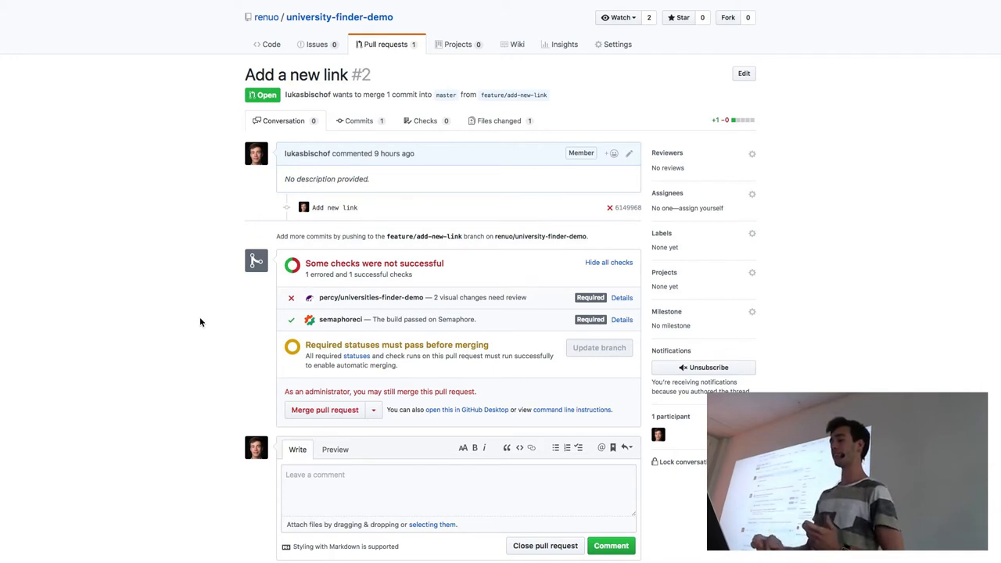
mouse_move(341, 319)
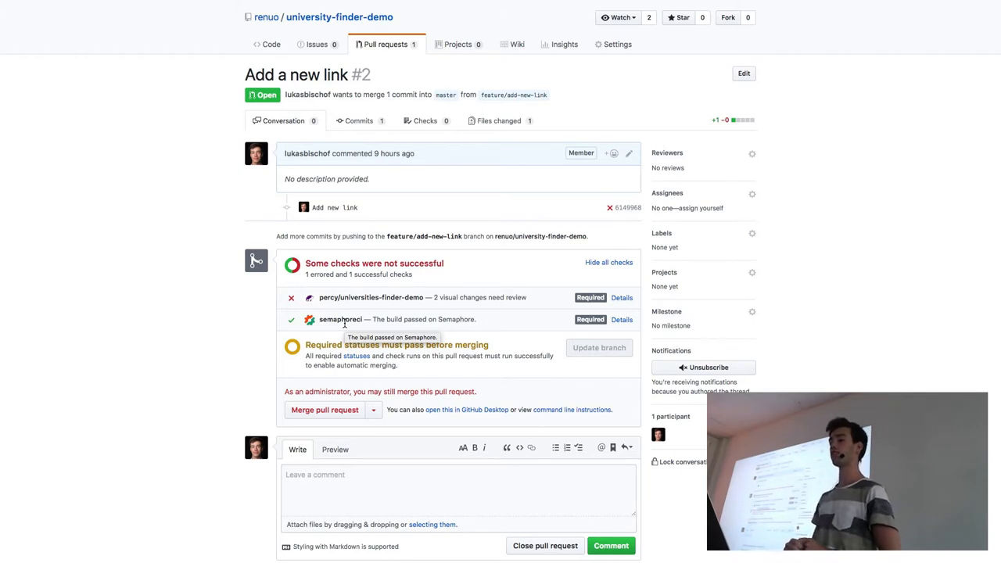
mouse_move(360, 297)
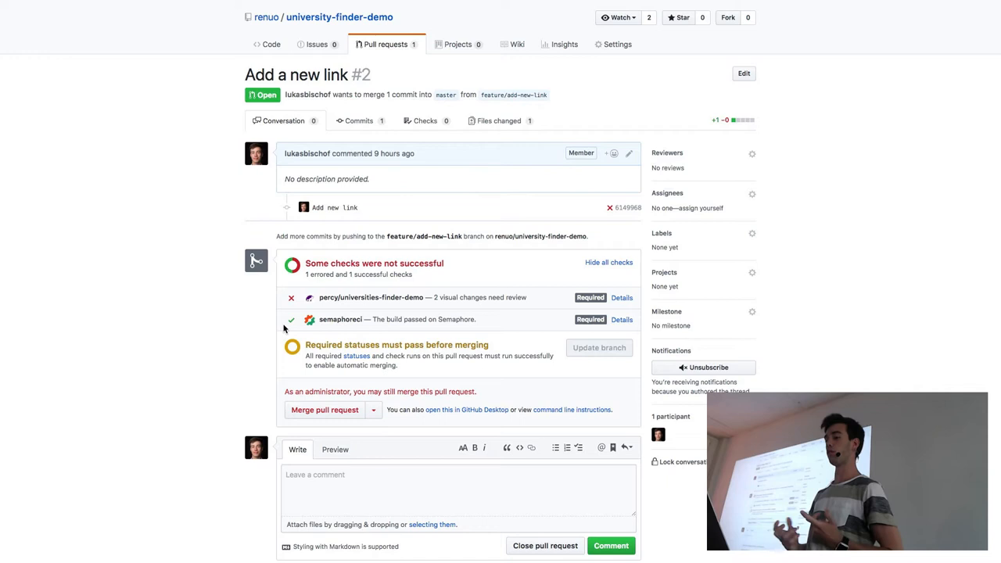
mouse_move(296, 310)
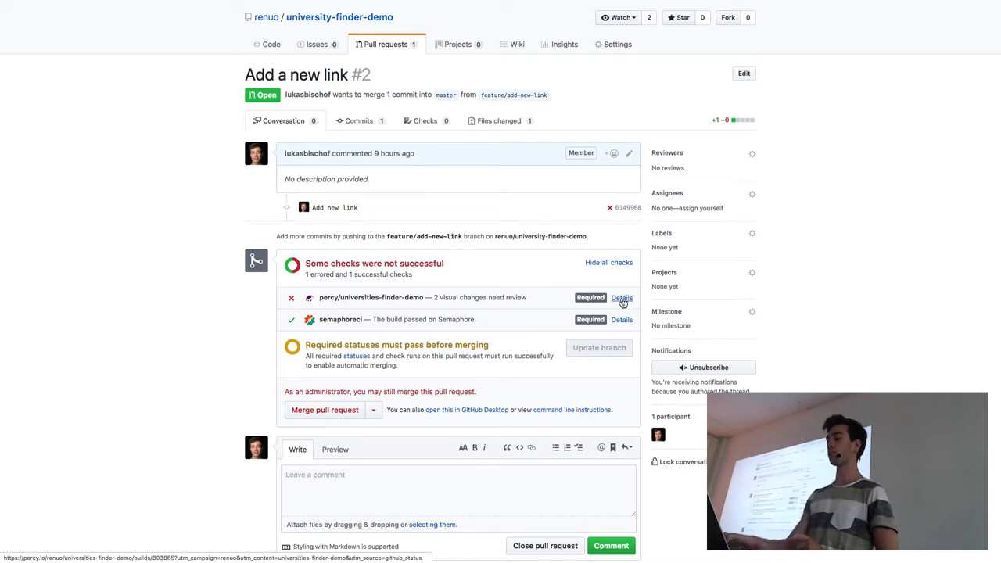
Open Percy Build 11 from the PR check and view the University details snapshot comparison.
left_click(621, 297)
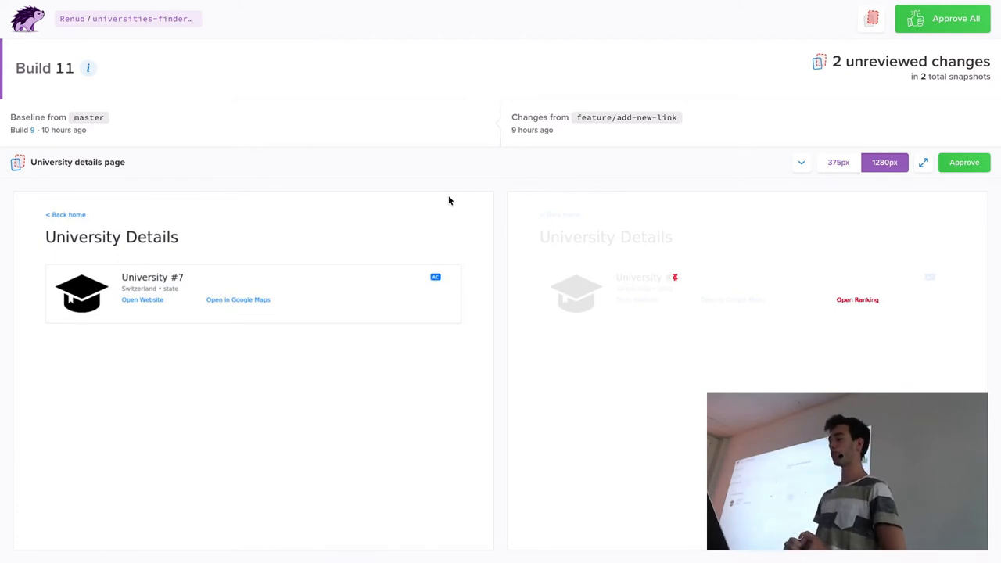
scroll("down", 3)
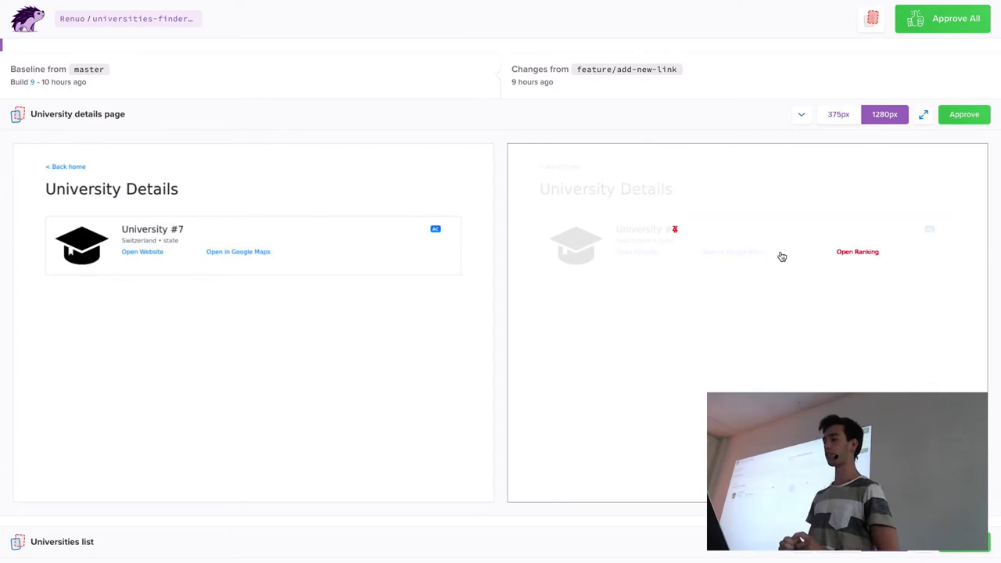
mouse_move(649, 256)
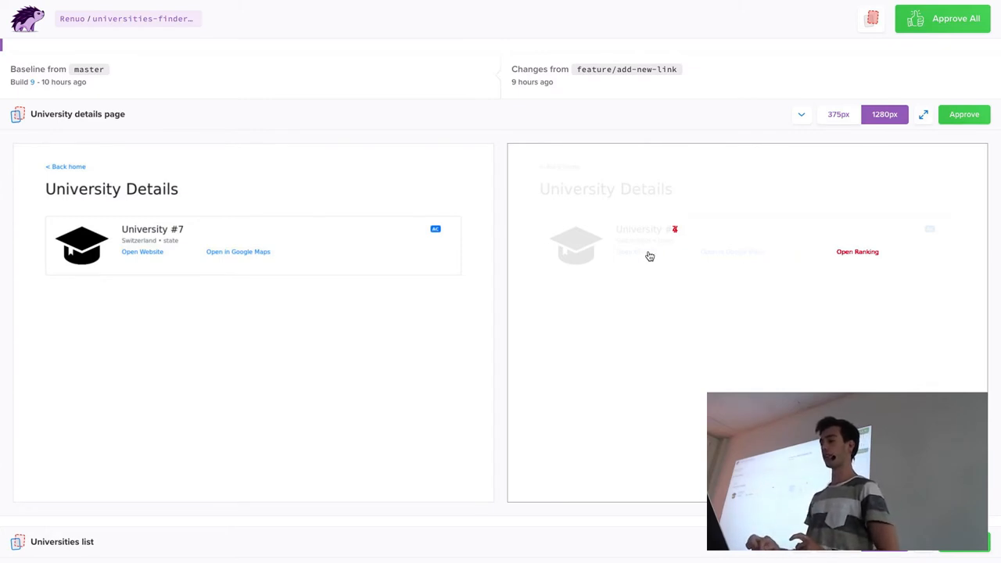
mouse_move(829, 256)
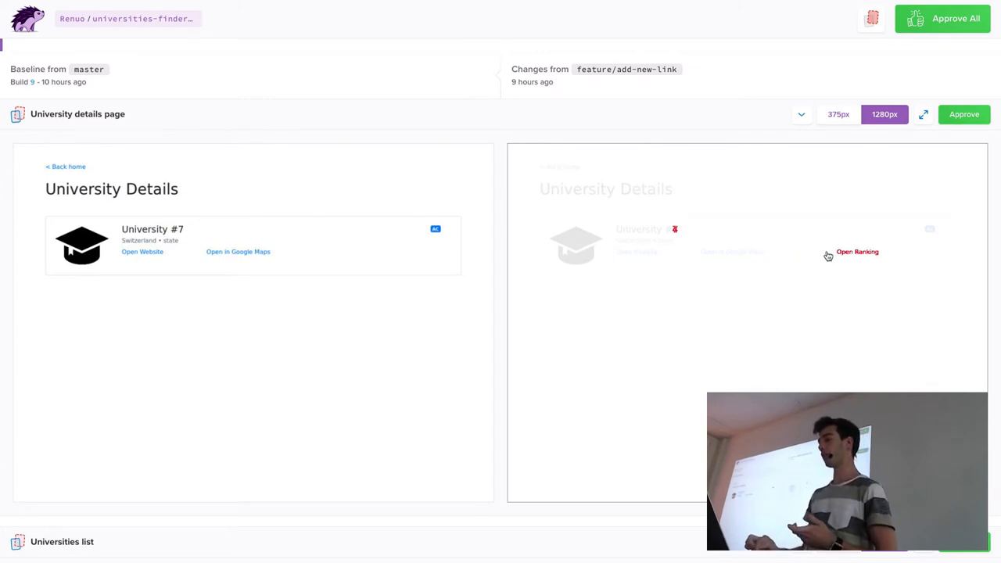
mouse_move(864, 269)
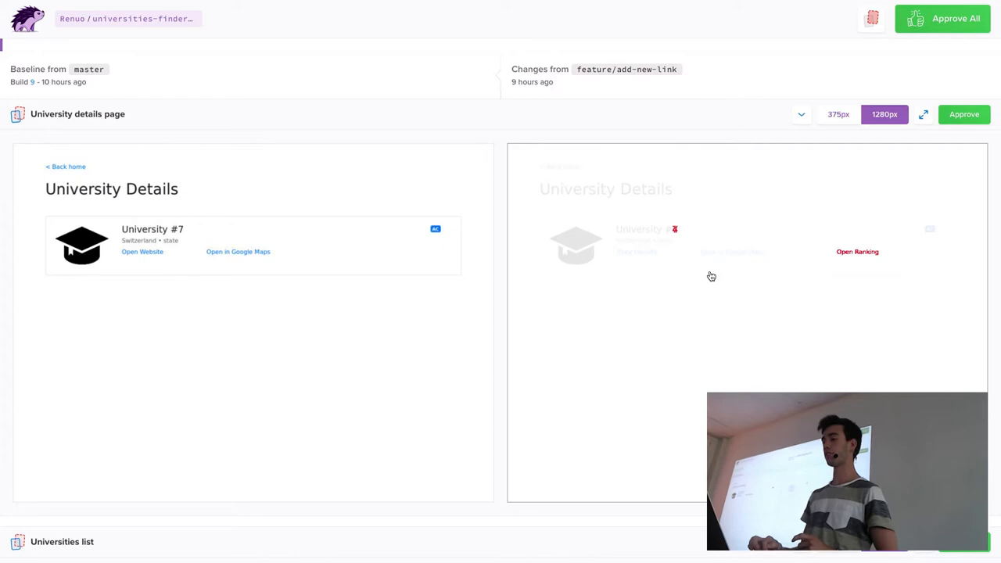
mouse_move(679, 240)
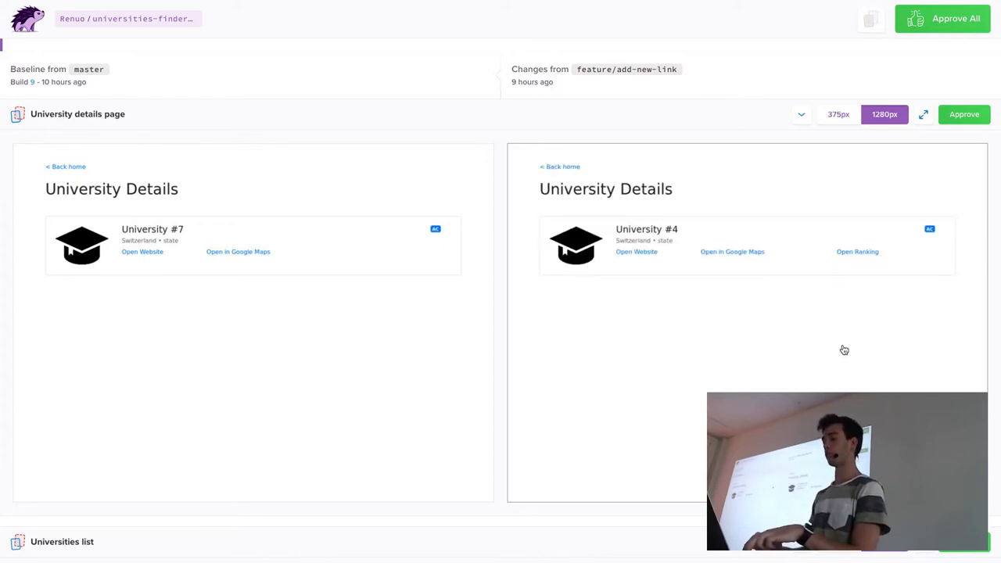
scroll("down", 3)
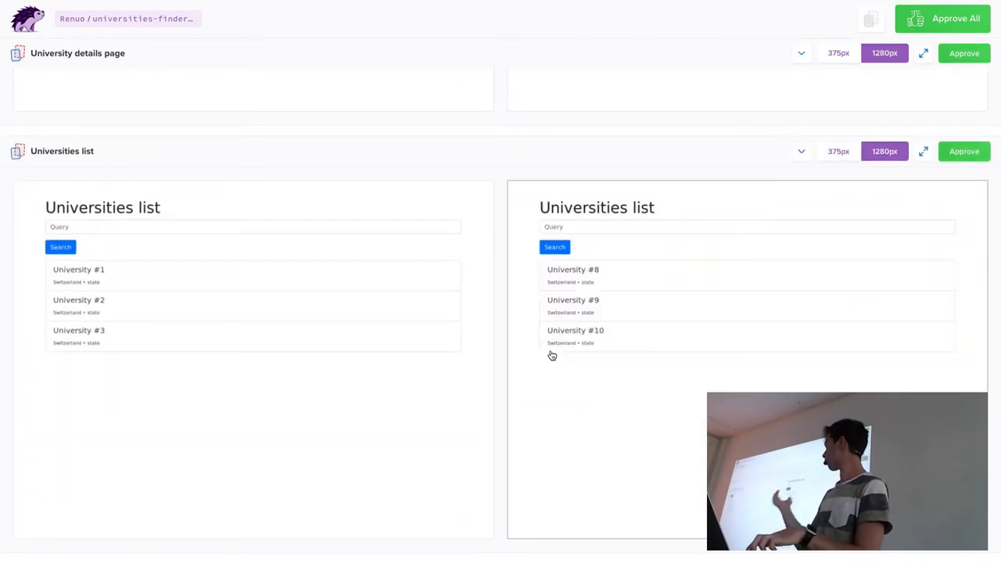
mouse_move(674, 377)
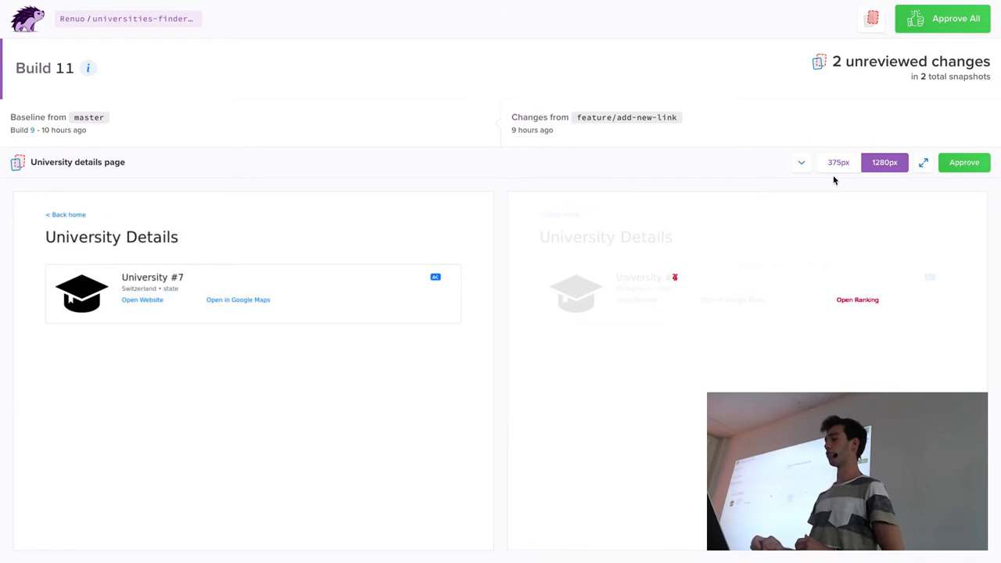
Compare the University details snapshot at the 375px mobile width, scanning down to the Open Ranking change.
left_click(839, 161)
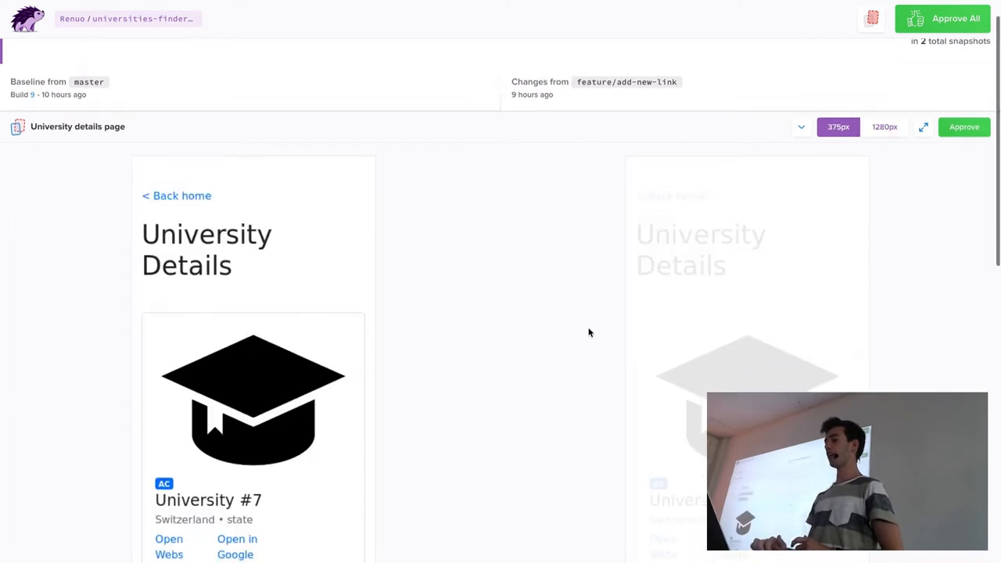
scroll("down", 3)
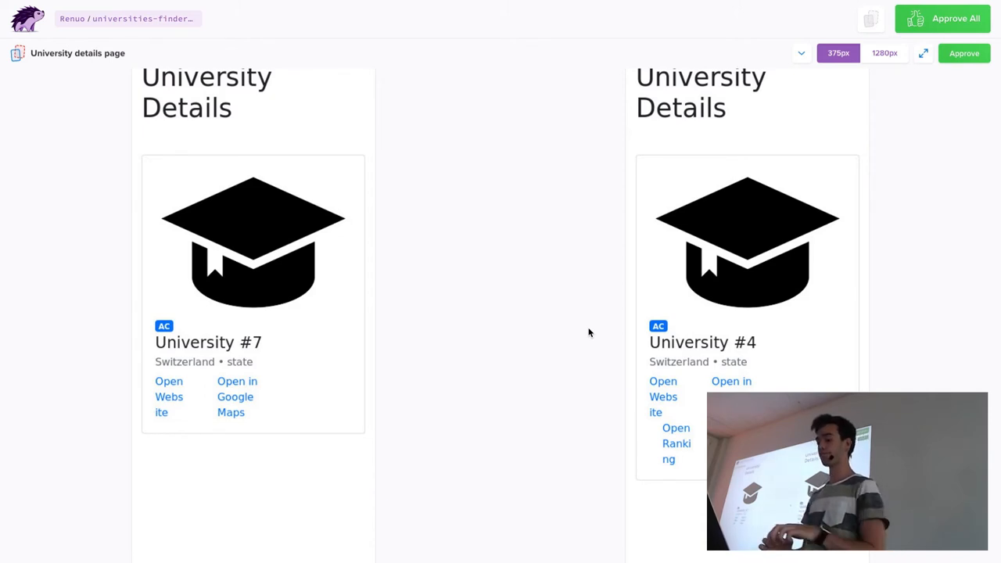
scroll("down", 3)
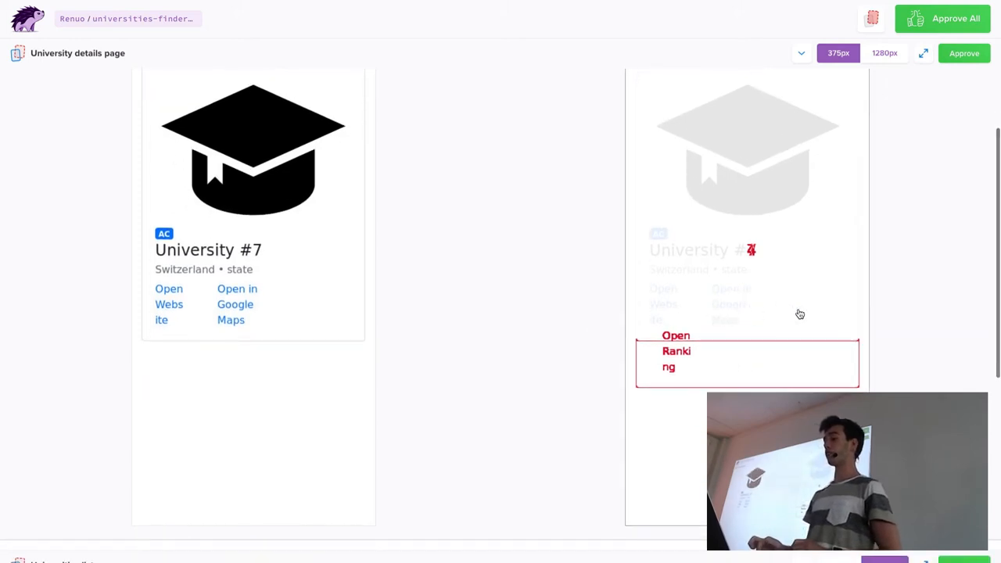
mouse_move(823, 383)
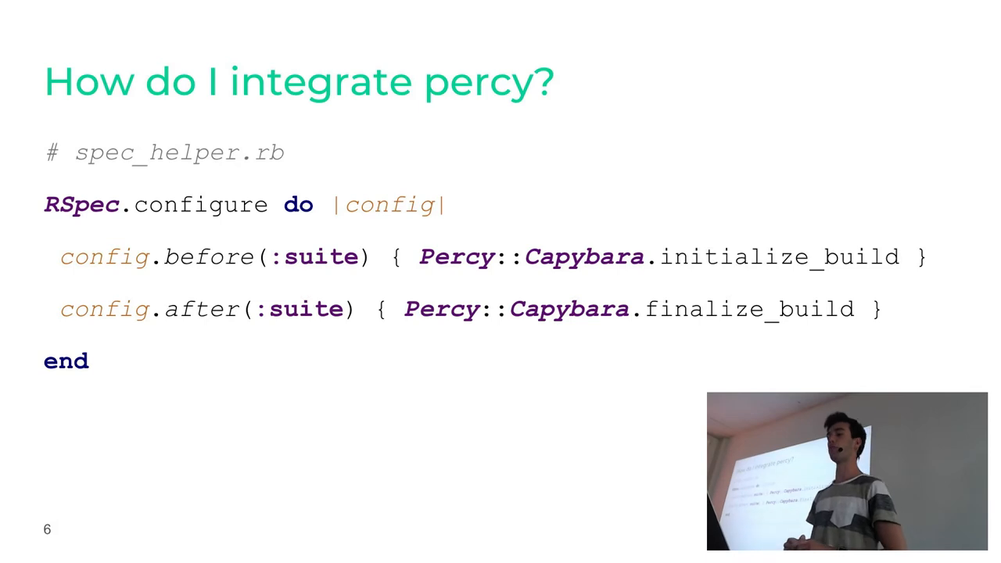
Advance the slide deck to the 'How do I integrate percy?' slide.
key("Right")
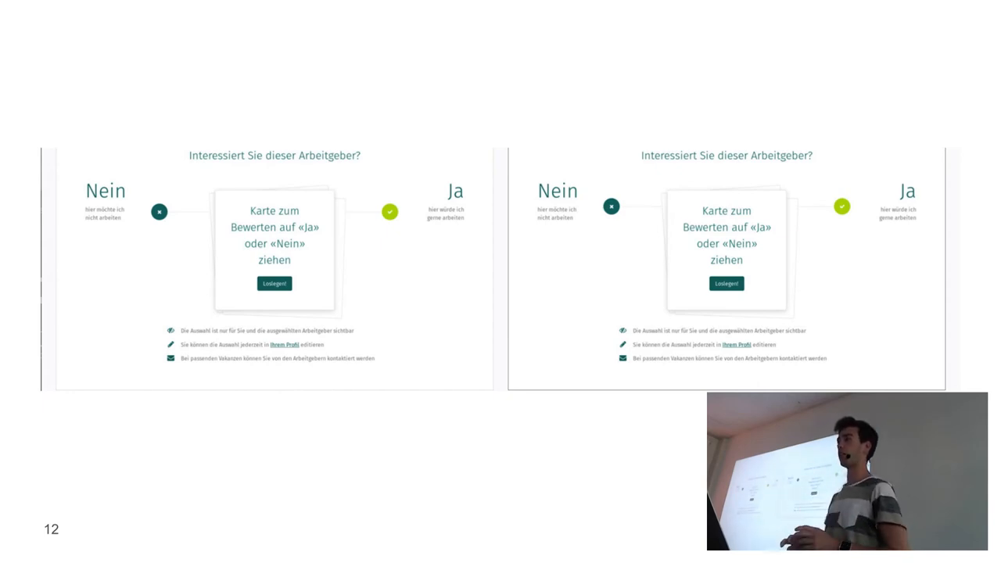
mouse_move(626, 441)
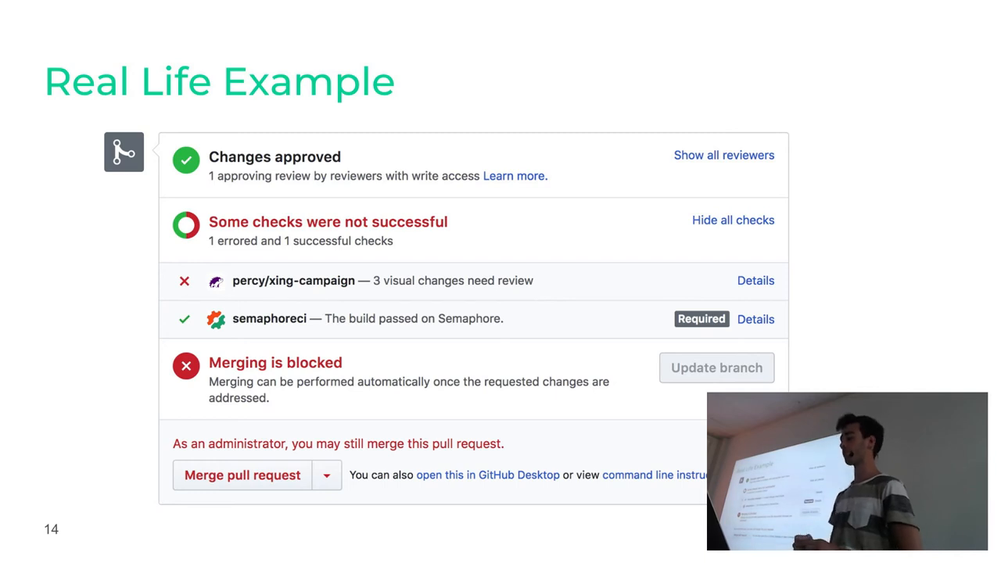
Advance to the 'Real Life Example' slide of a PR blocked by 3 Percy visual changes.
key("right")
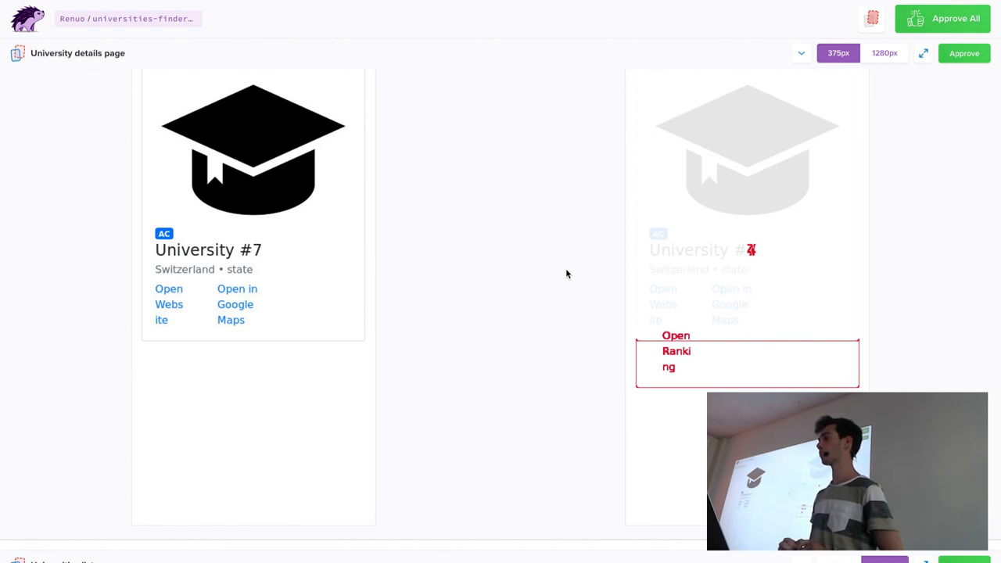
mouse_move(929, 160)
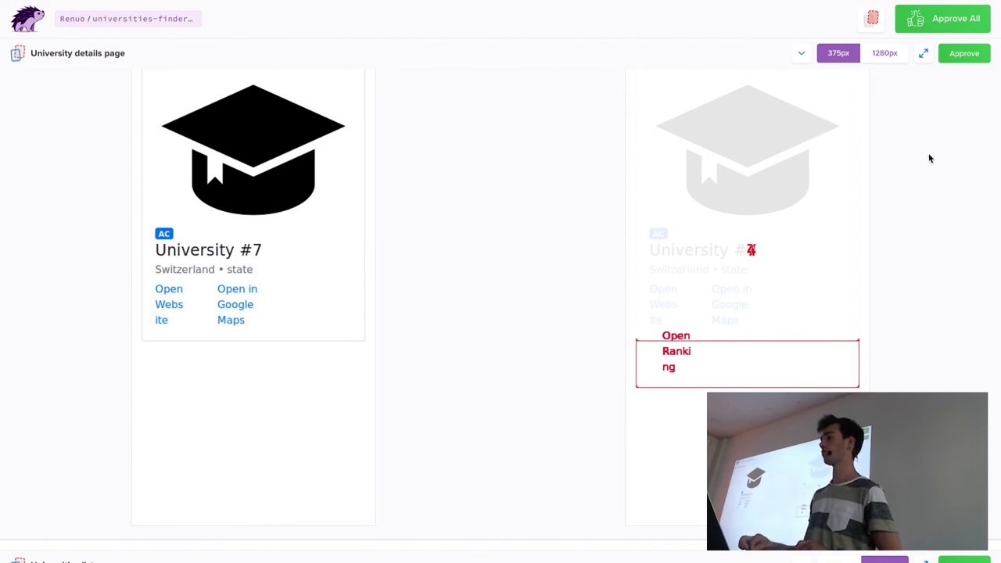
Switch the University details snapshot comparison to the 1280px desktop width.
scroll("up", 3)
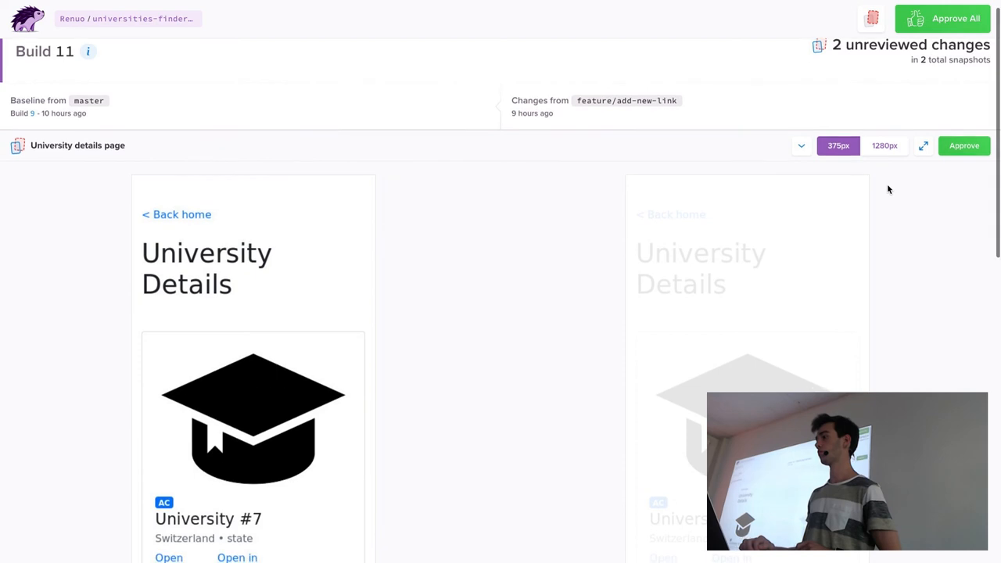
left_click(886, 146)
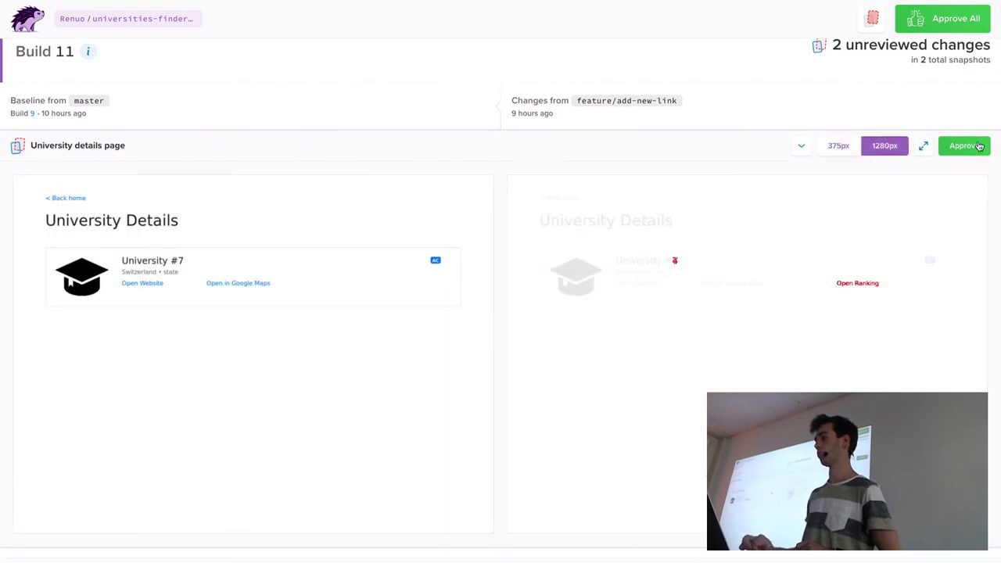
mouse_move(976, 169)
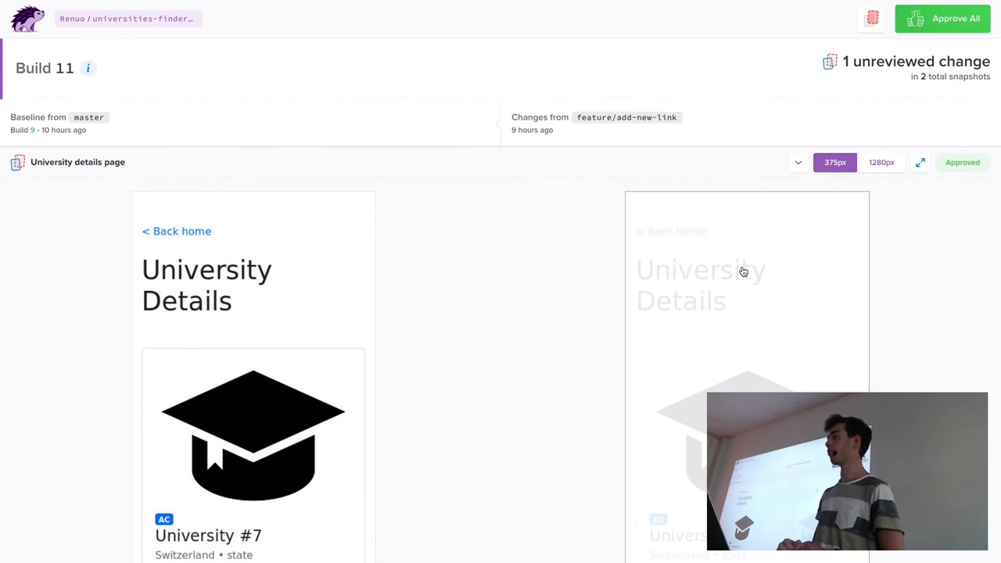
mouse_move(752, 263)
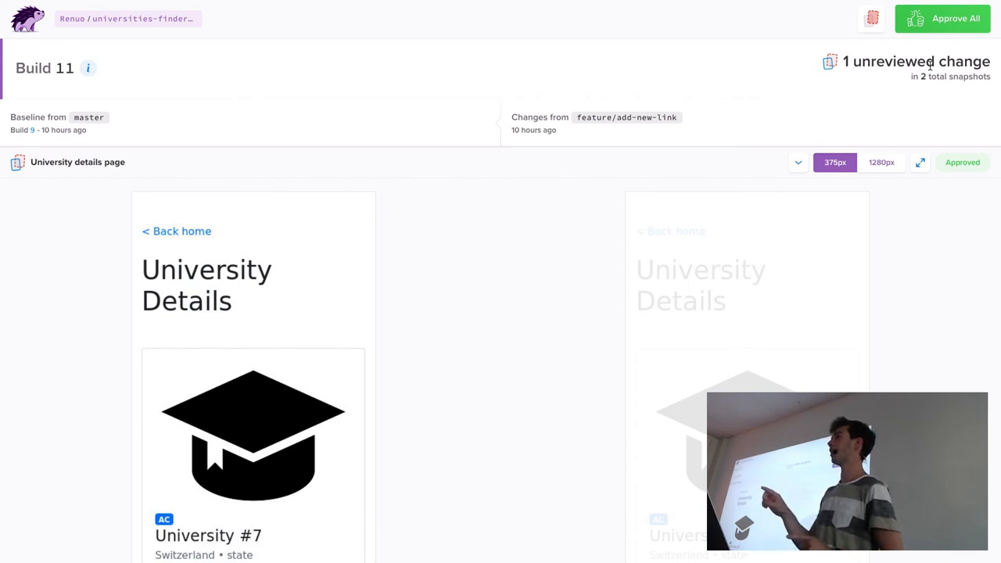
mouse_move(911, 89)
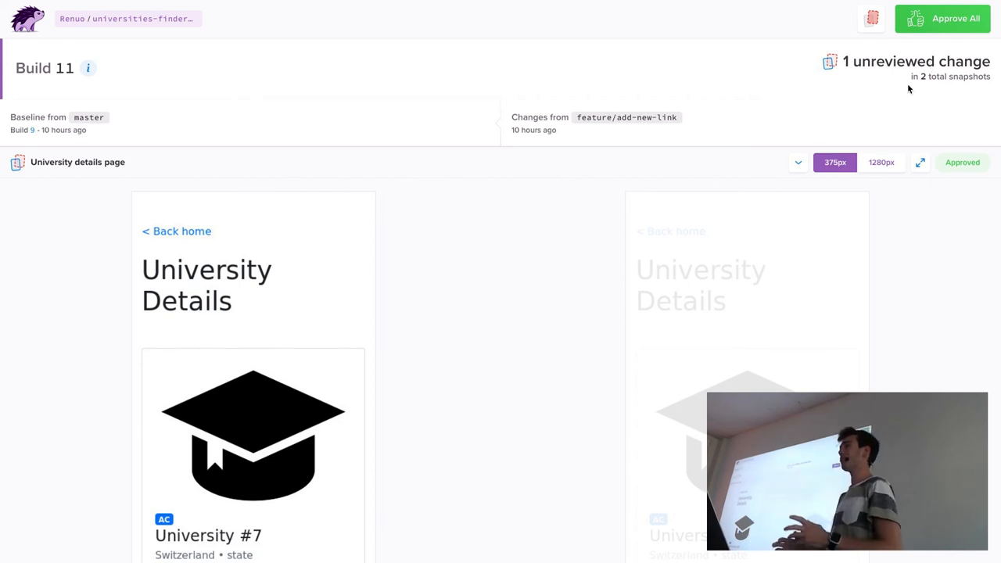